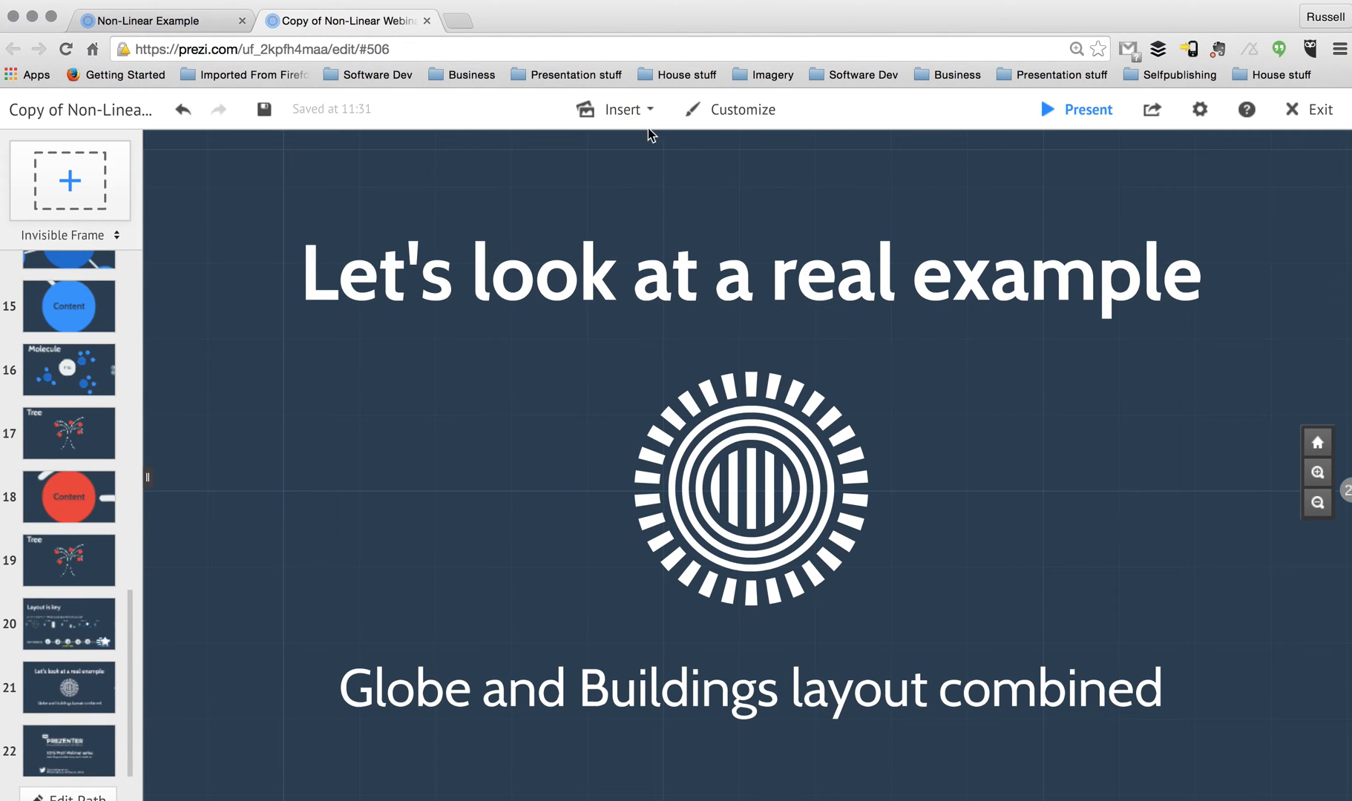
Step: Switch to the Non-Linear Example presentation and undo all its path steps
{"action": "left_click", "coordinate": [155, 20]}
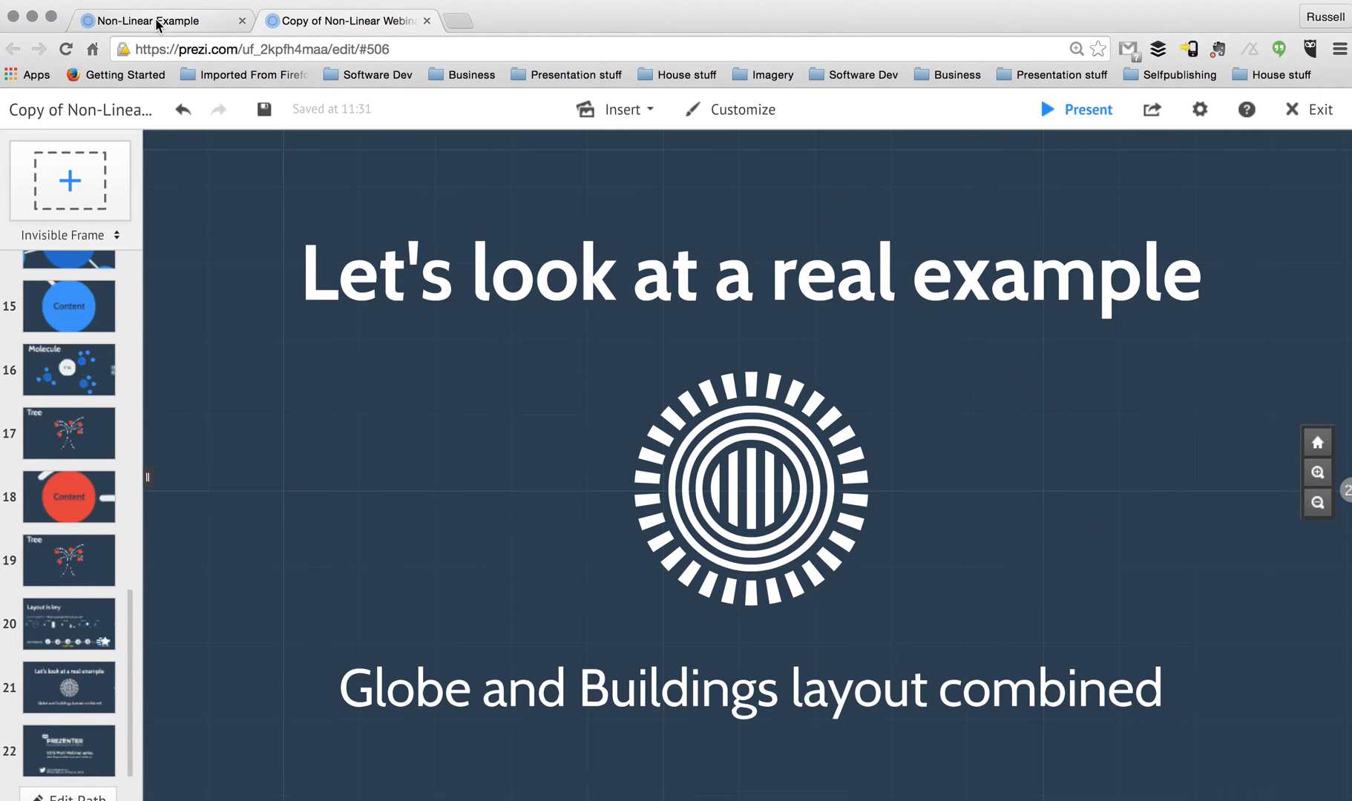
{"action": "left_click", "coordinate": [159, 20]}
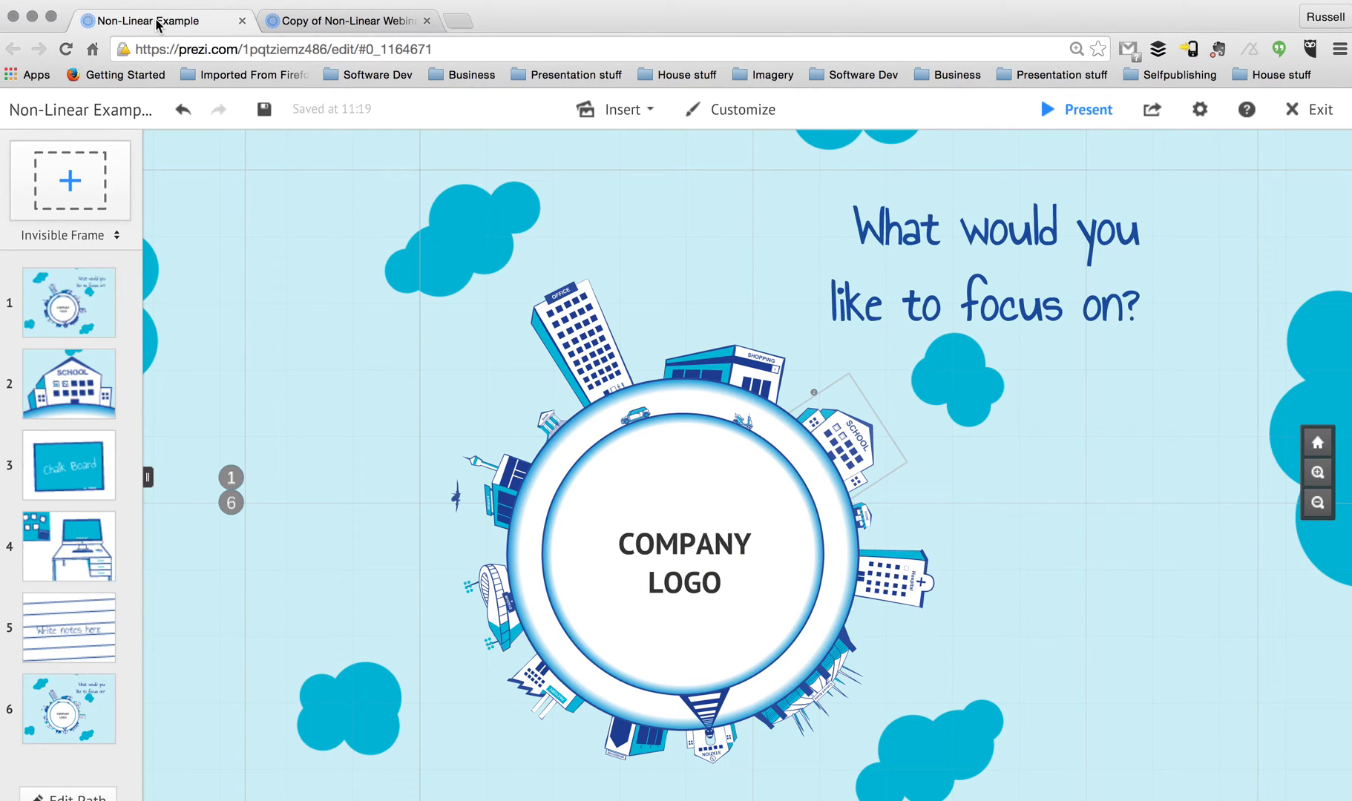
{"action": "left_click", "coordinate": [182, 110]}
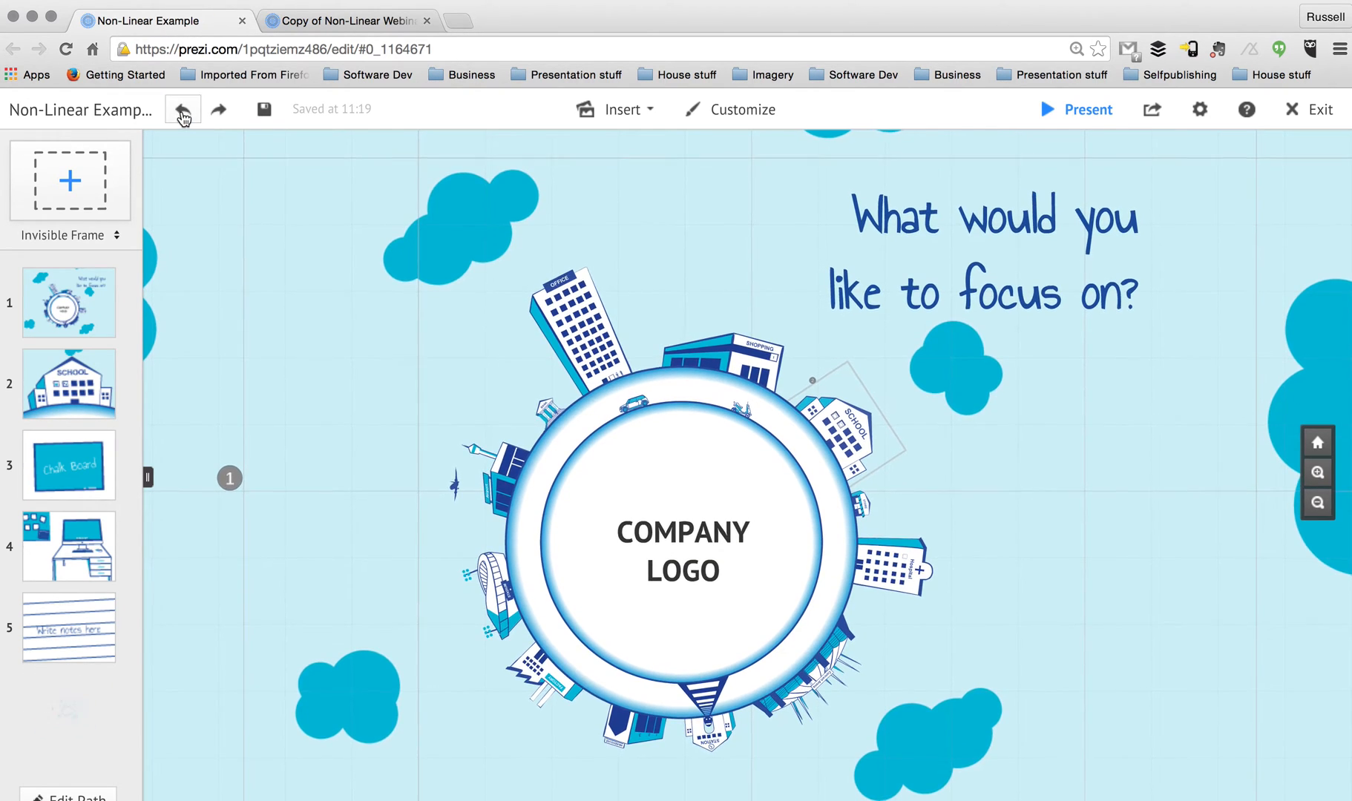
{"action": "left_click", "coordinate": [182, 108]}
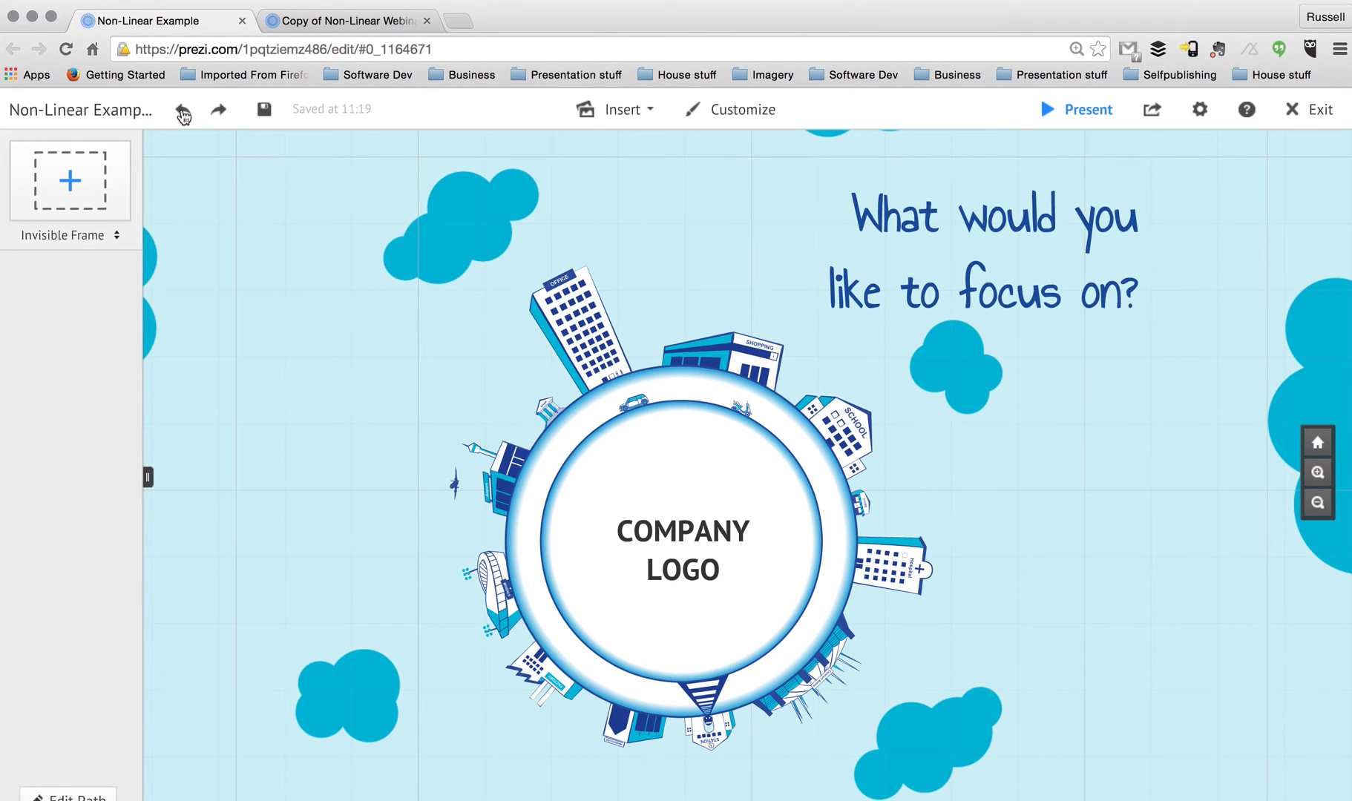
{"action": "mouse_move", "coordinate": [180, 138]}
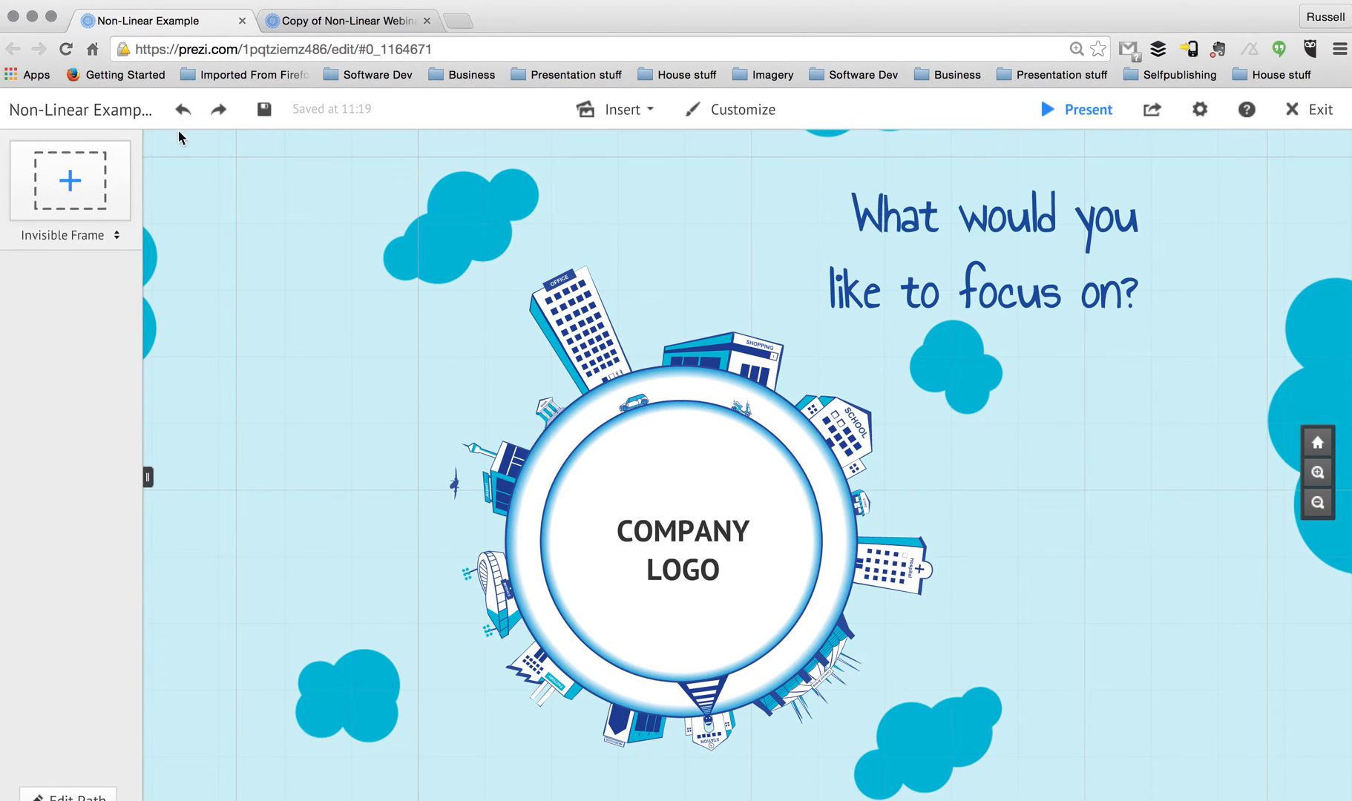
{"action": "mouse_move", "coordinate": [315, 371]}
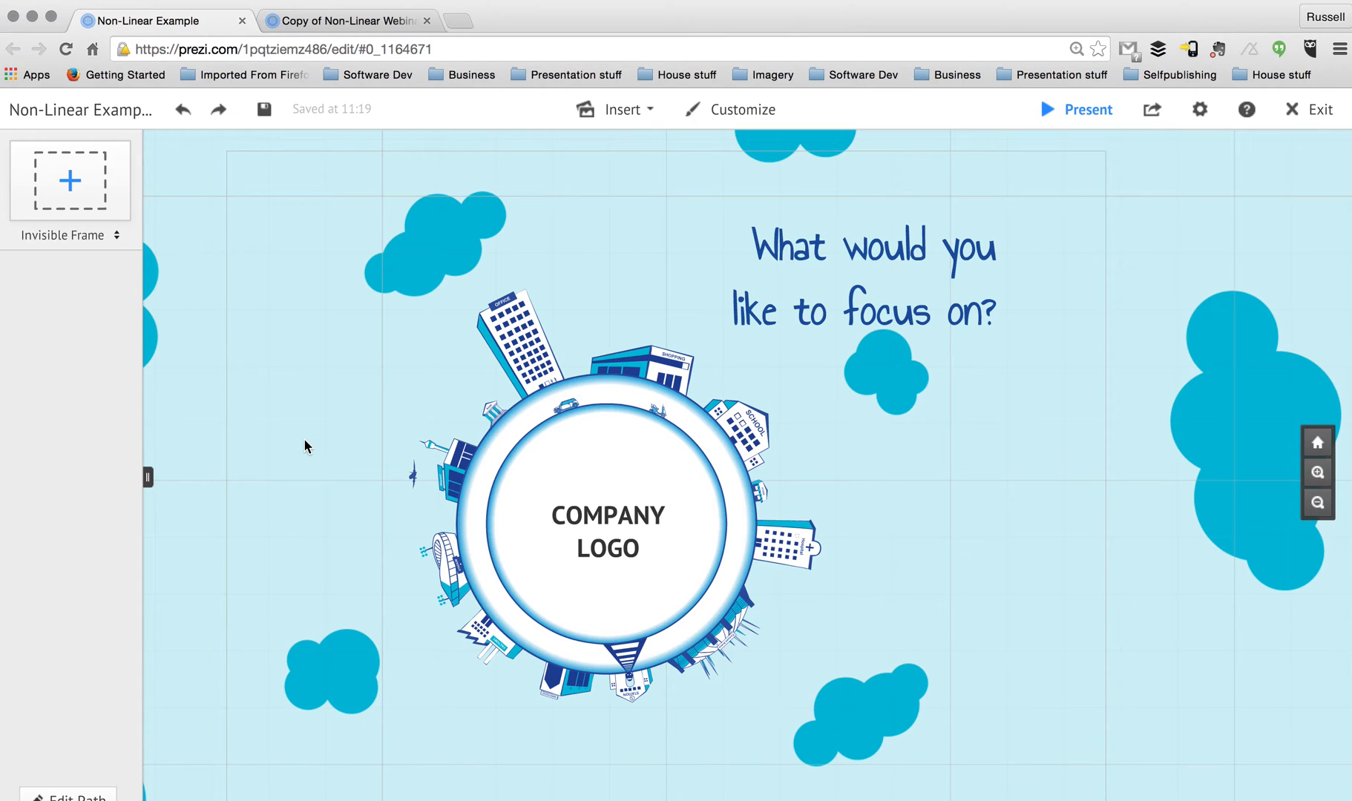
{"action": "mouse_move", "coordinate": [228, 458]}
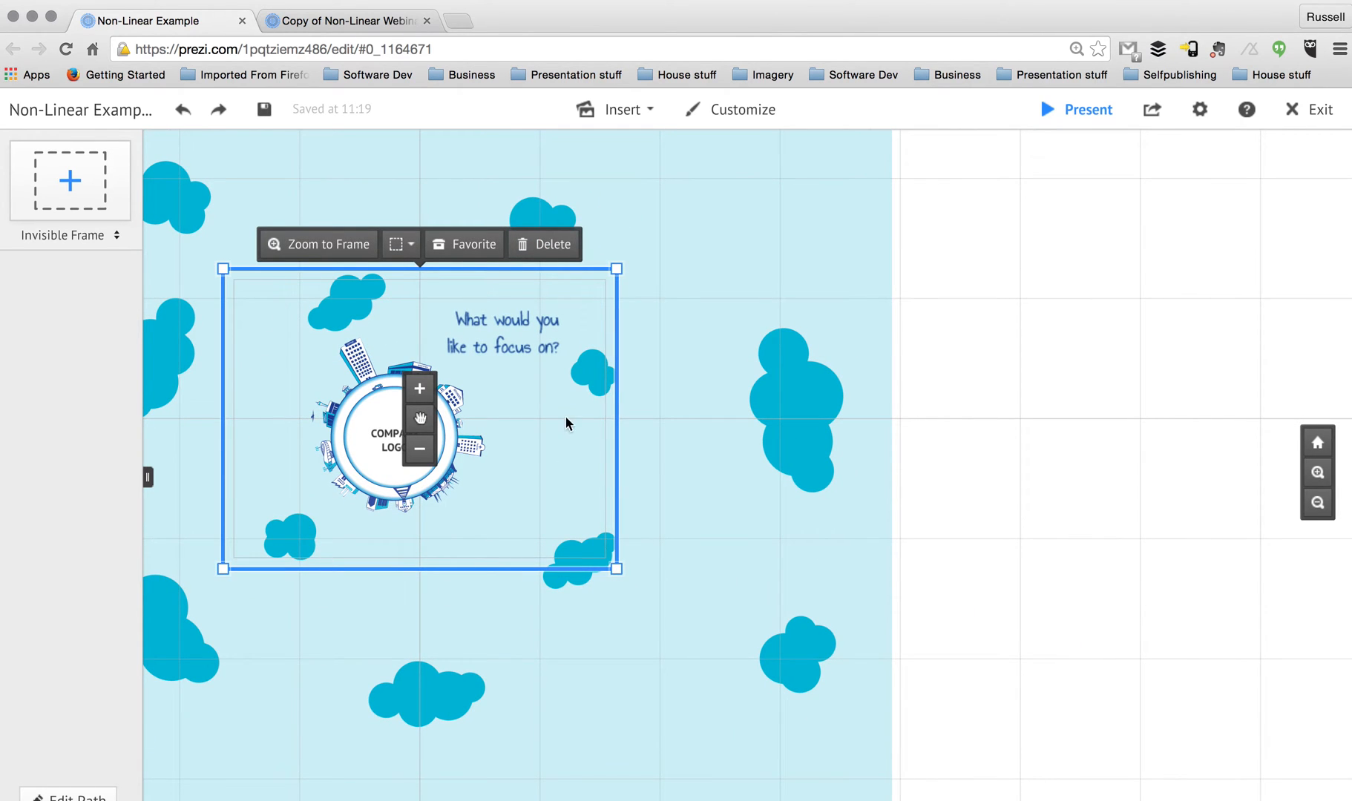
{"action": "mouse_move", "coordinate": [110, 796]}
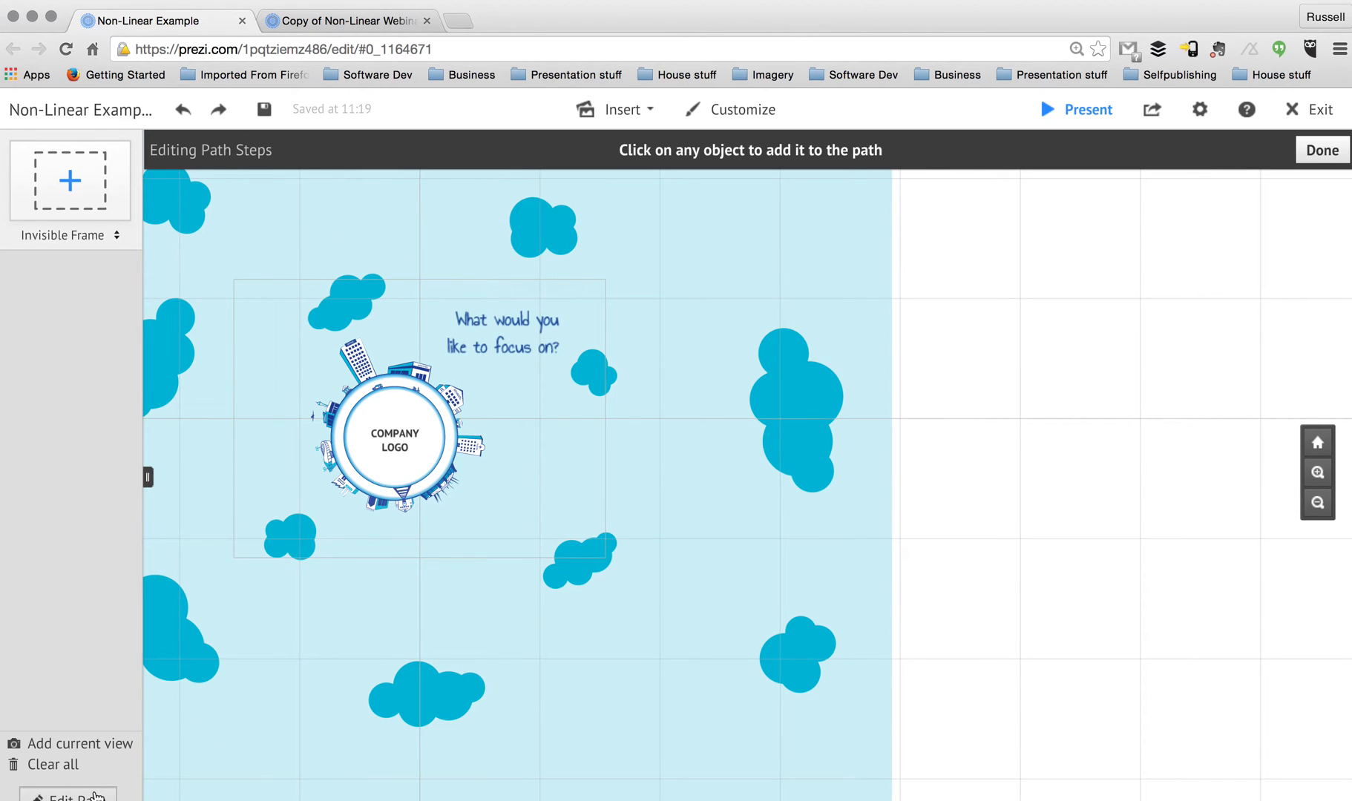
Step: Add the globe overview frame with the focus question as path step 1
{"action": "left_click", "coordinate": [287, 548]}
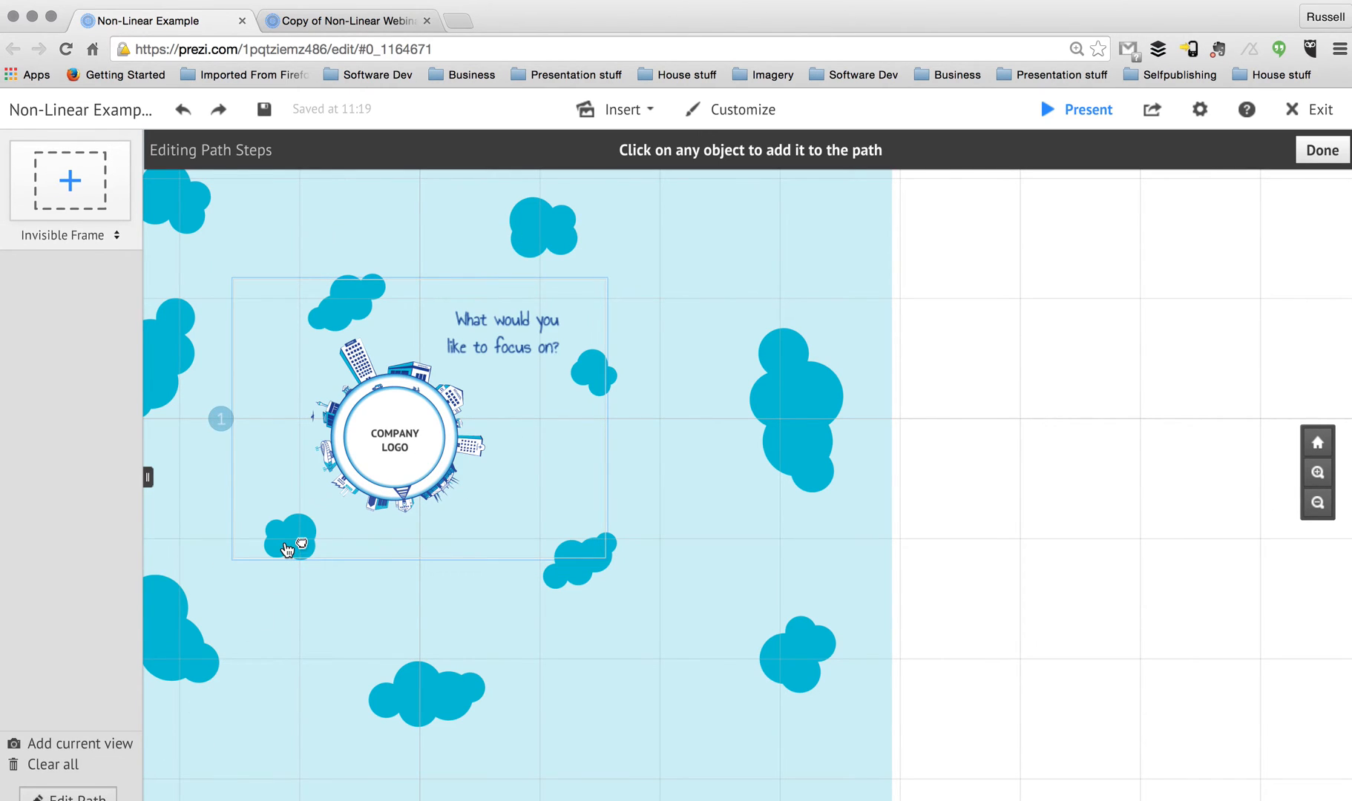
{"action": "left_click", "coordinate": [289, 535]}
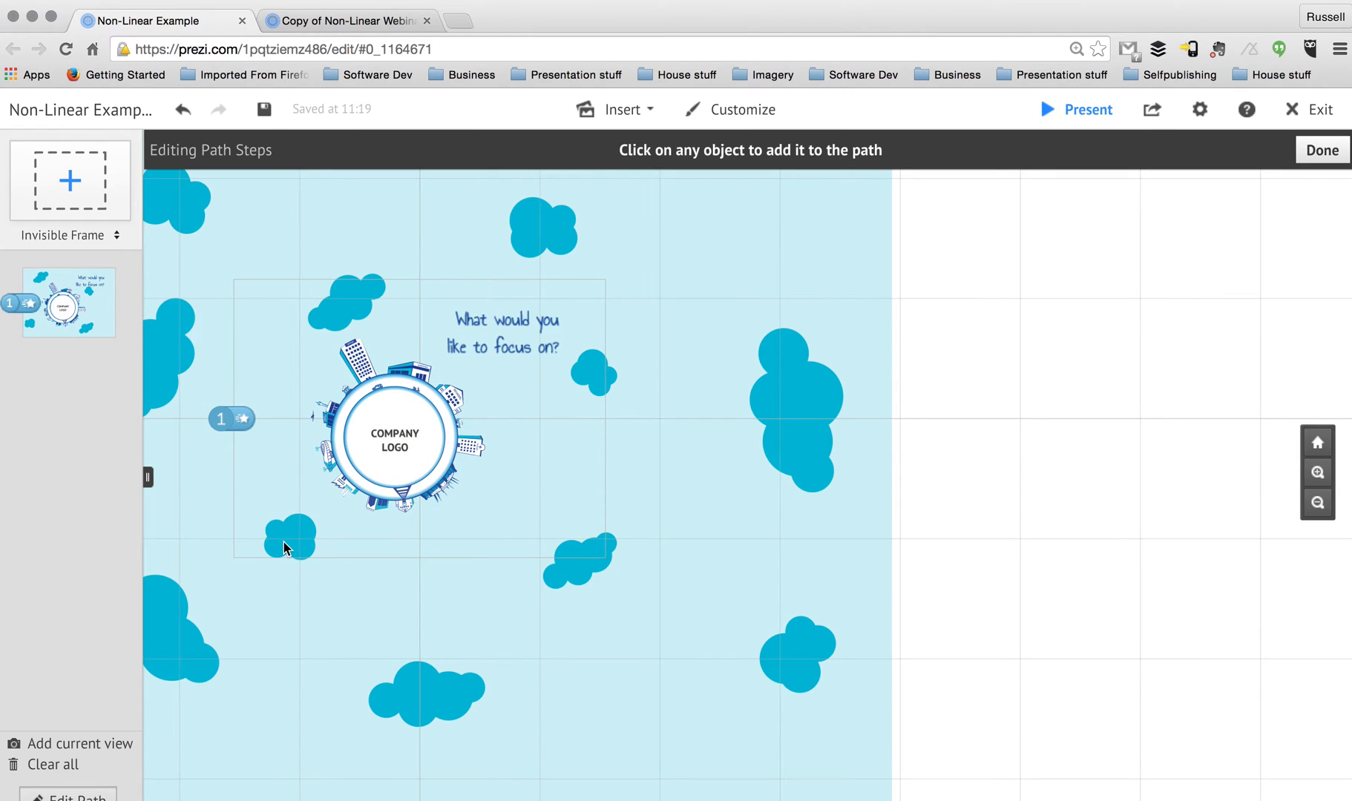
{"action": "left_click", "coordinate": [1321, 149]}
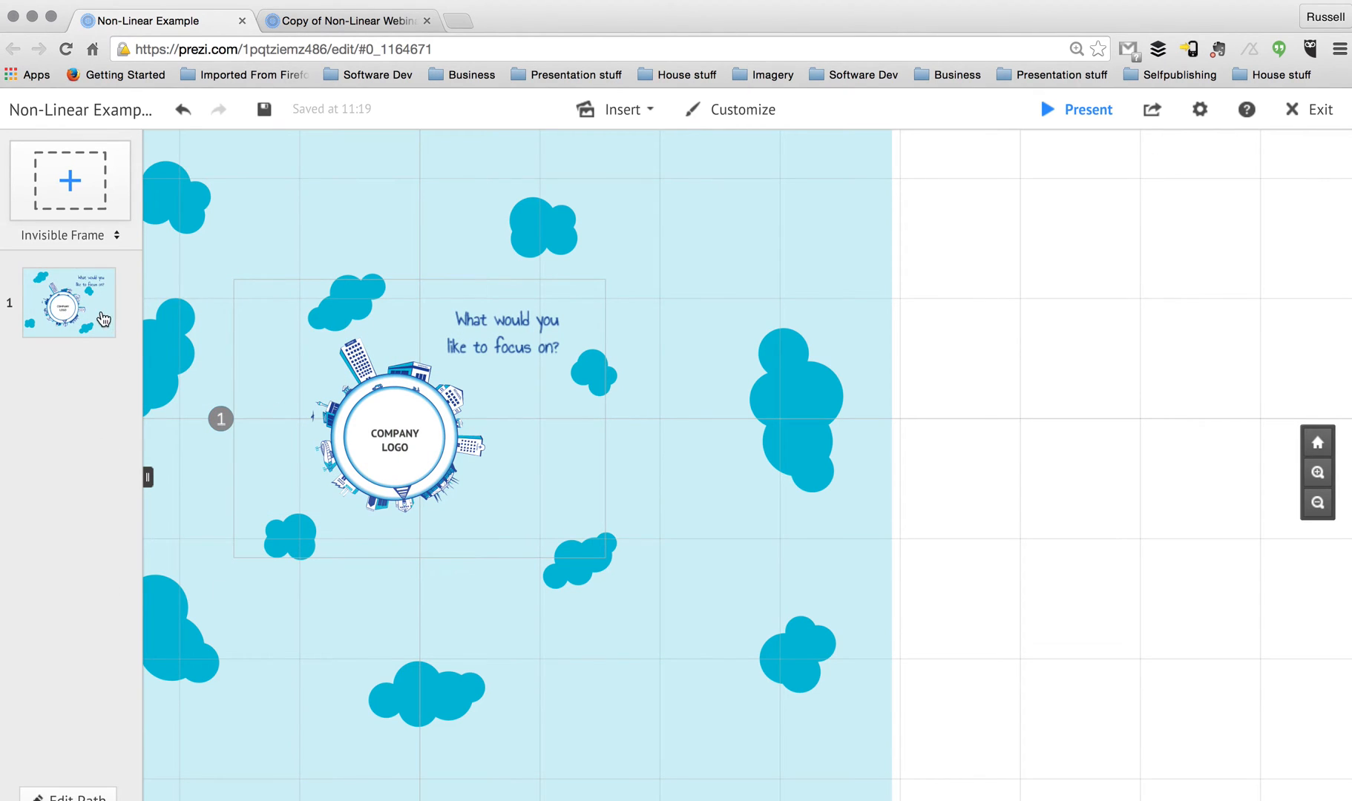
{"action": "mouse_move", "coordinate": [156, 371]}
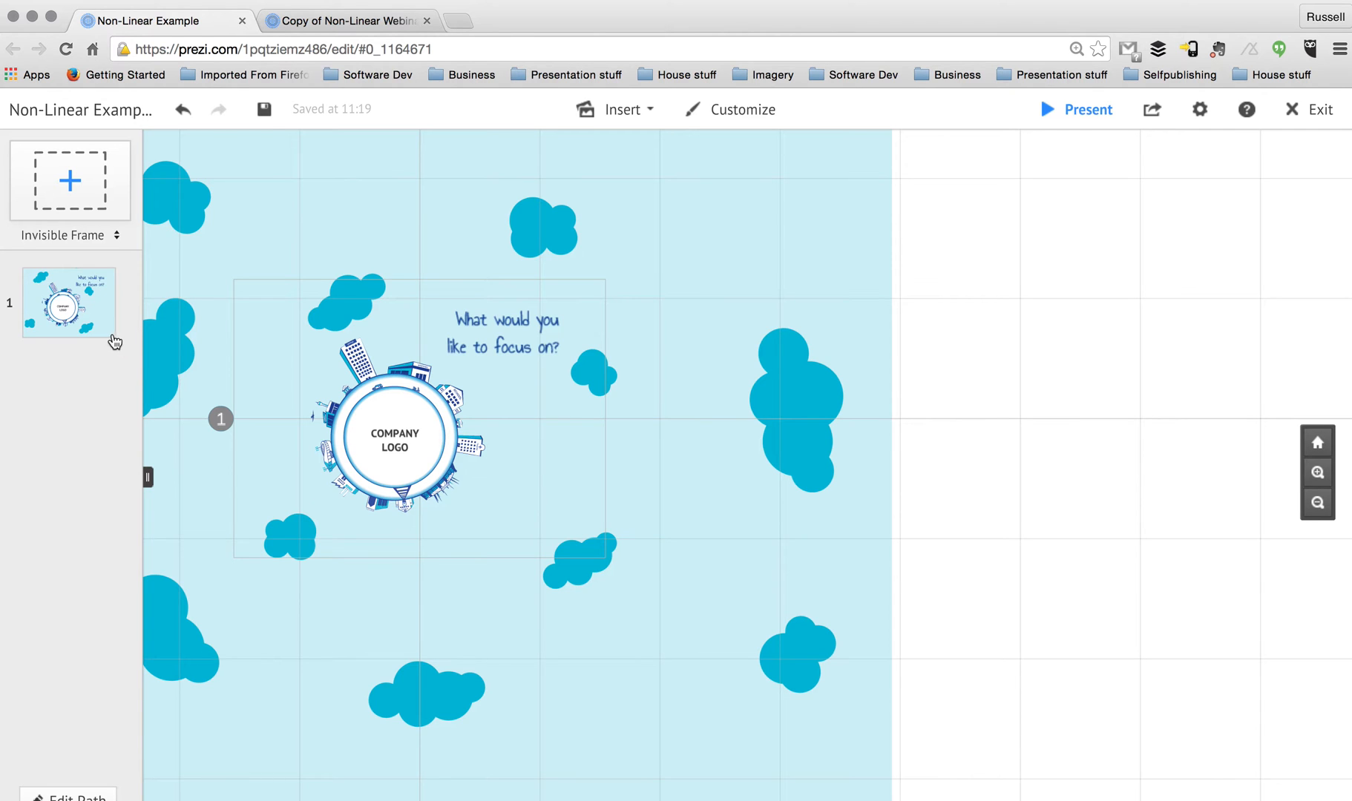
{"action": "mouse_move", "coordinate": [459, 431]}
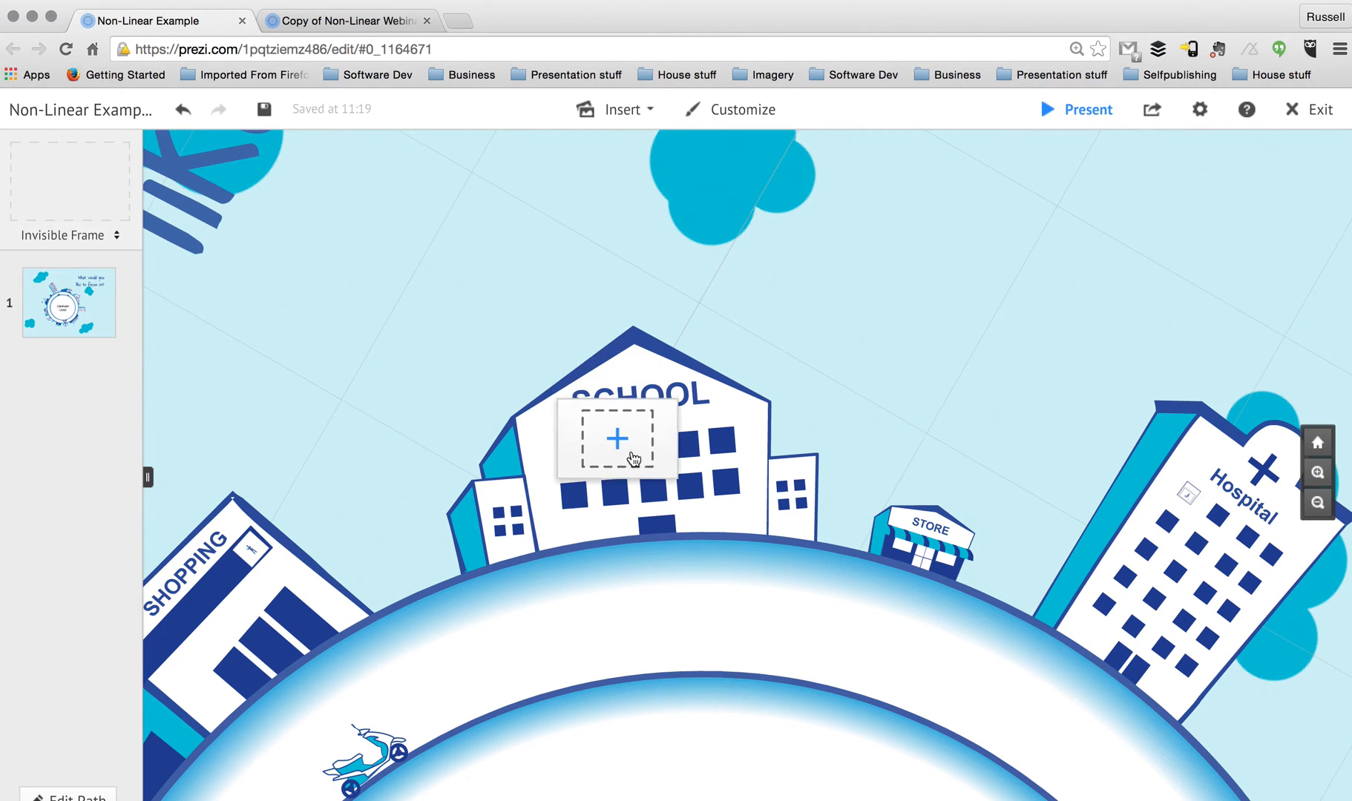
Step: Add an invisible frame around the school building as path step 2
{"action": "left_click", "coordinate": [617, 437]}
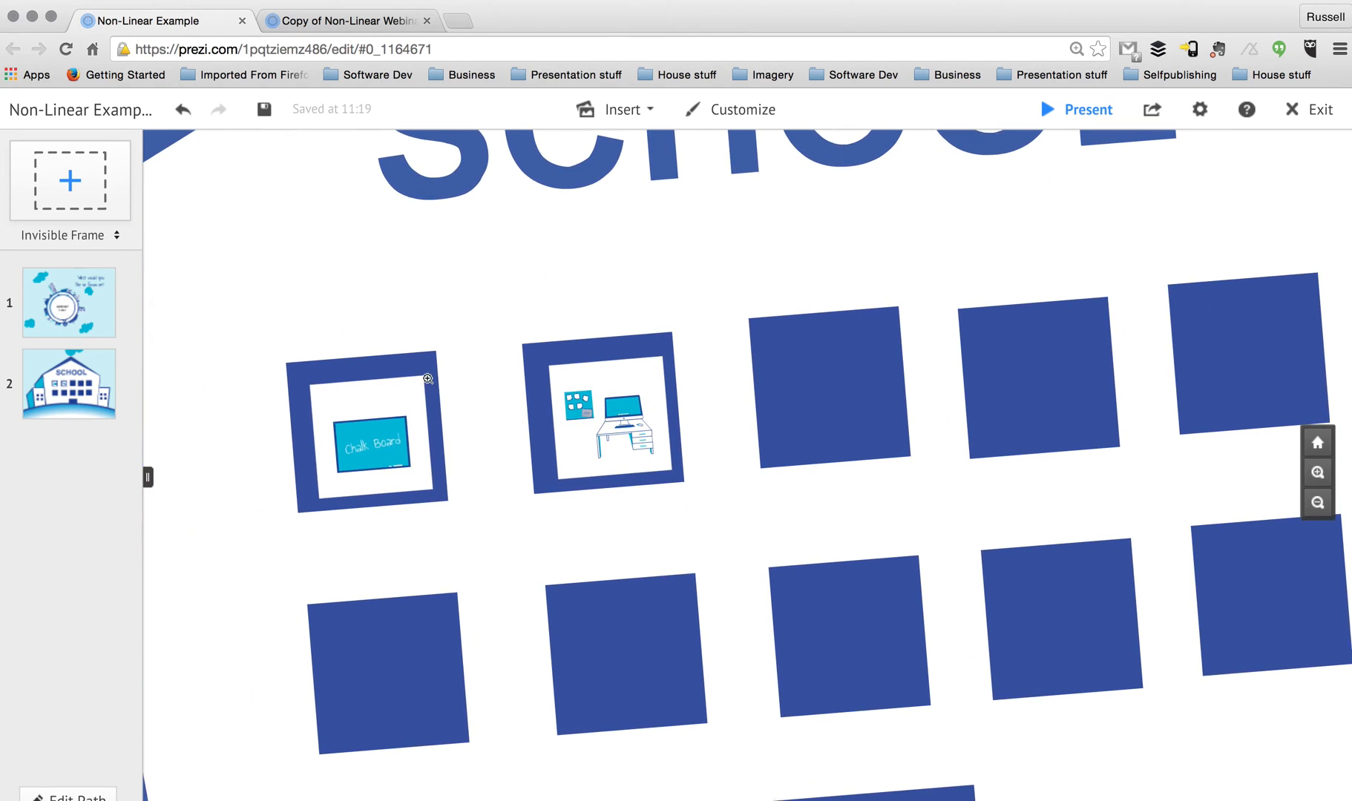
Step: Add invisible frames around the chalk board window and the notes pad
{"action": "left_click", "coordinate": [371, 435]}
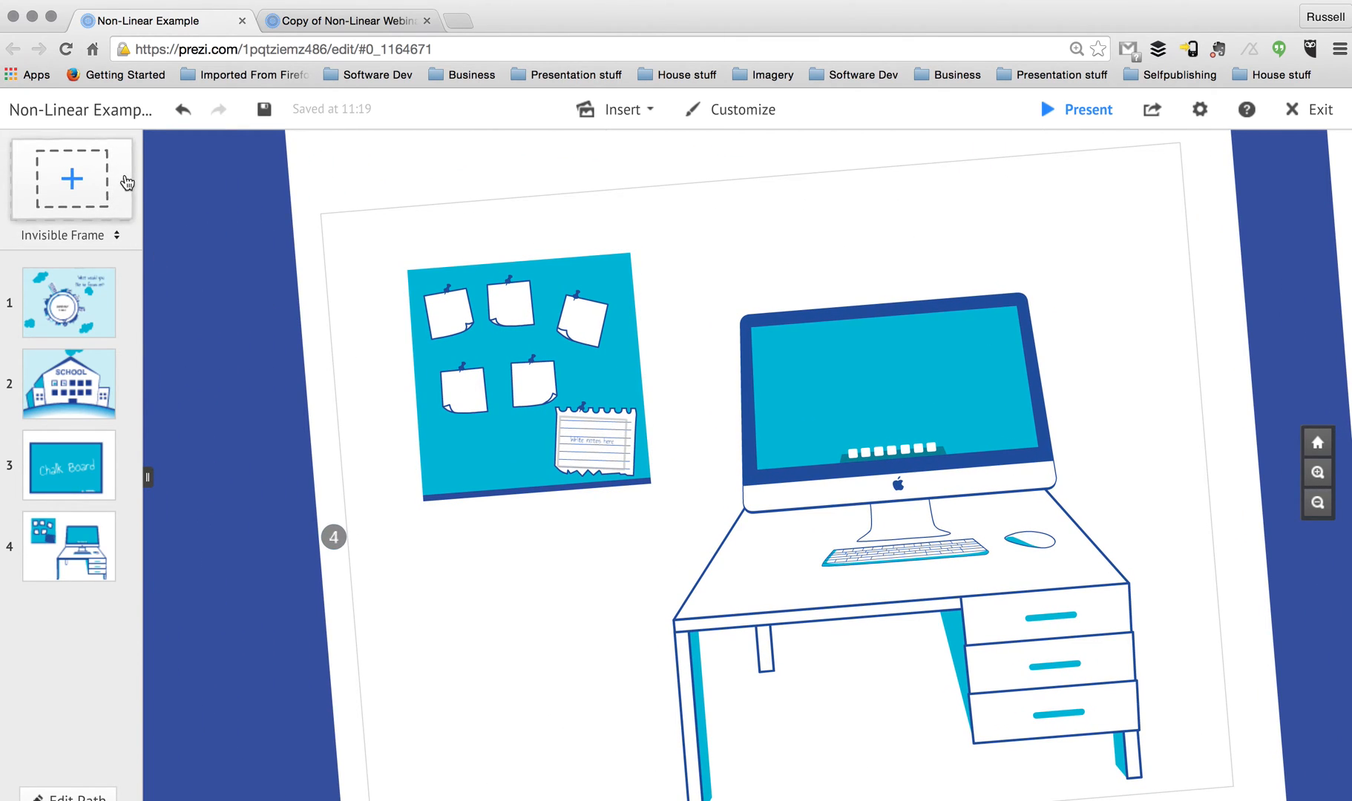
{"action": "left_click", "coordinate": [591, 440]}
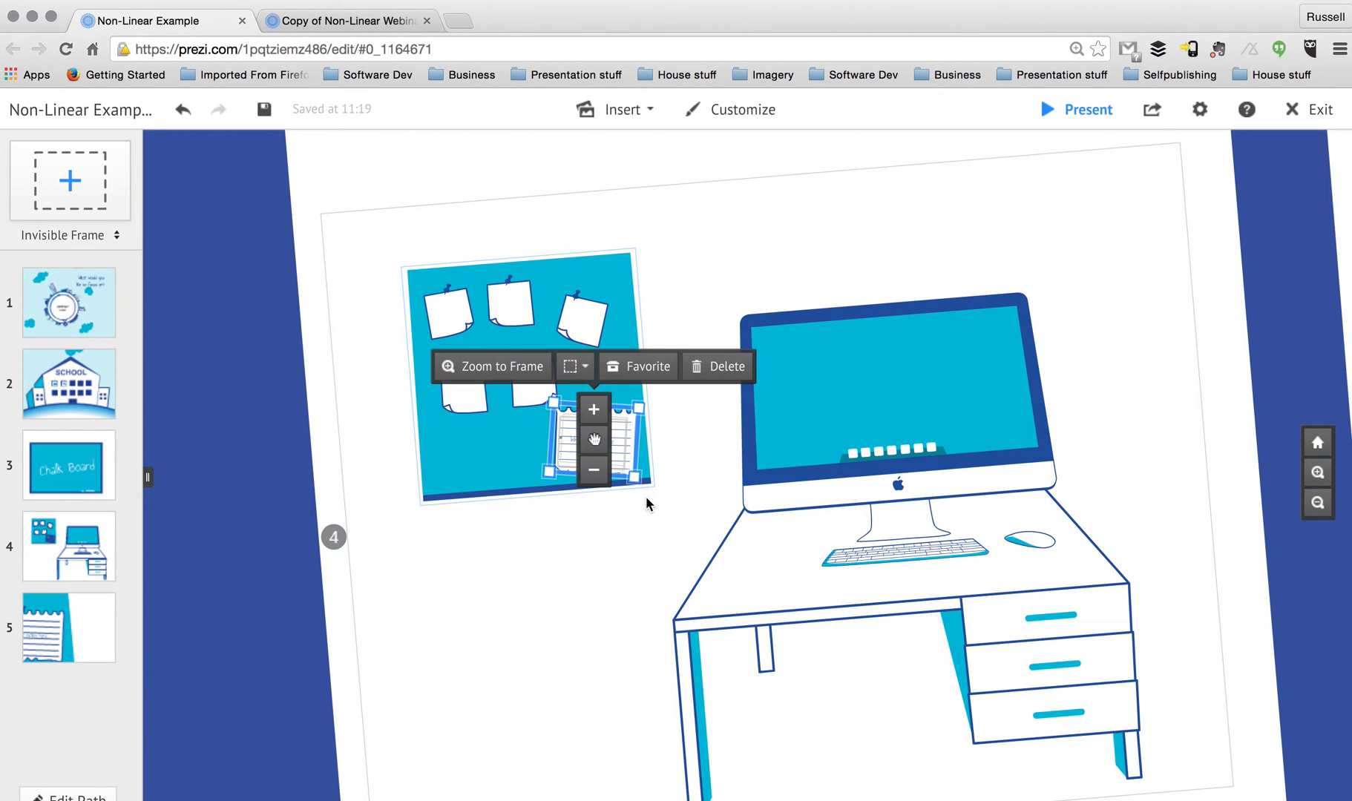
{"action": "mouse_move", "coordinate": [252, 468]}
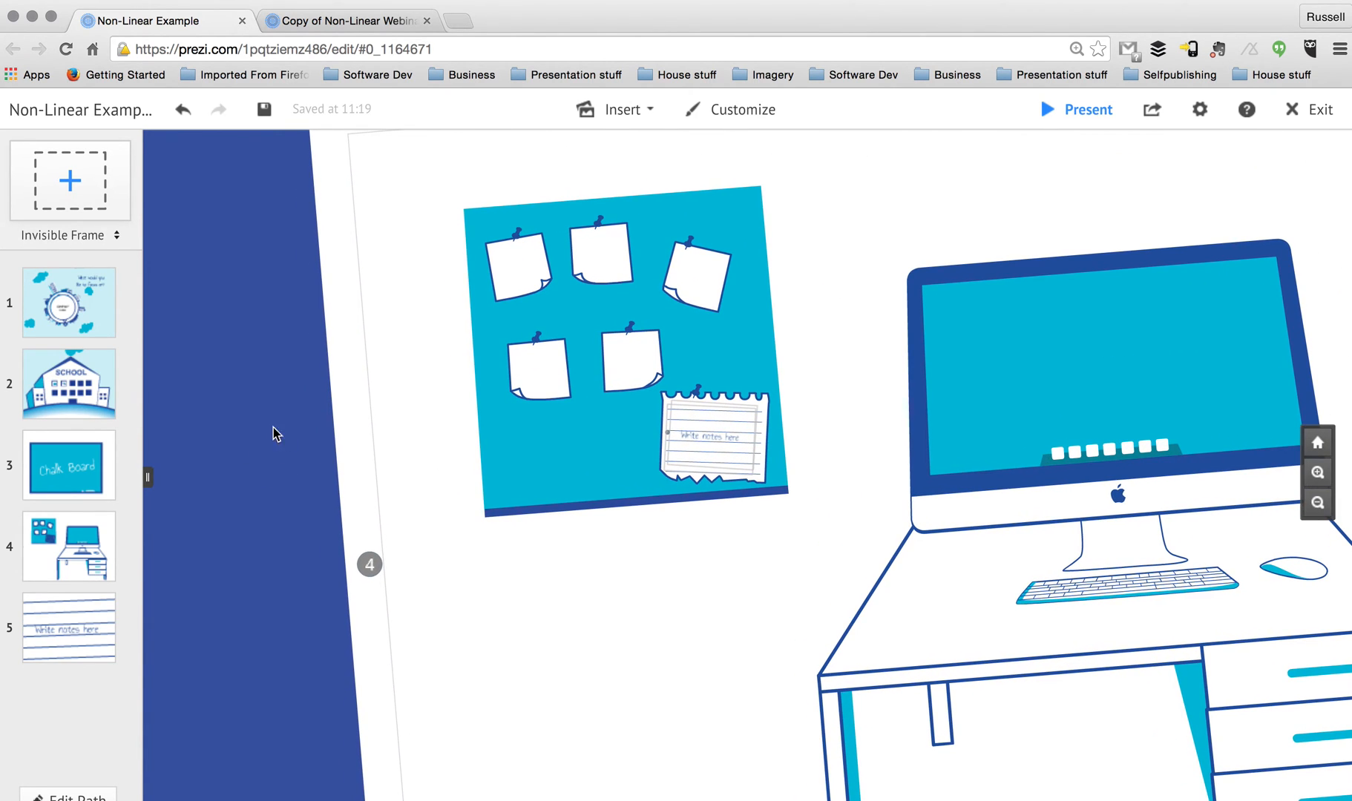
{"action": "mouse_move", "coordinate": [82, 301]}
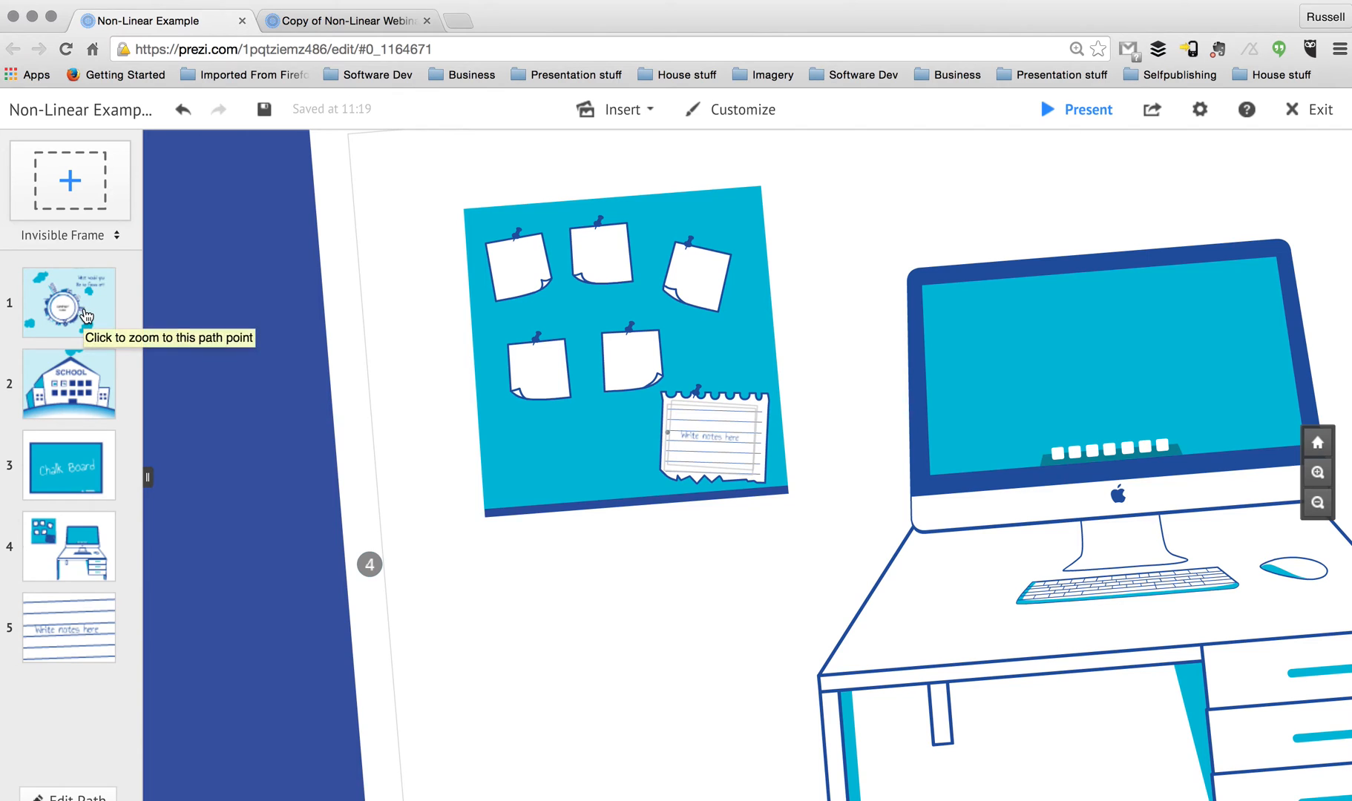
Step: Add the globe overview as path step 6 and finish editing the path
{"action": "left_click", "coordinate": [68, 302]}
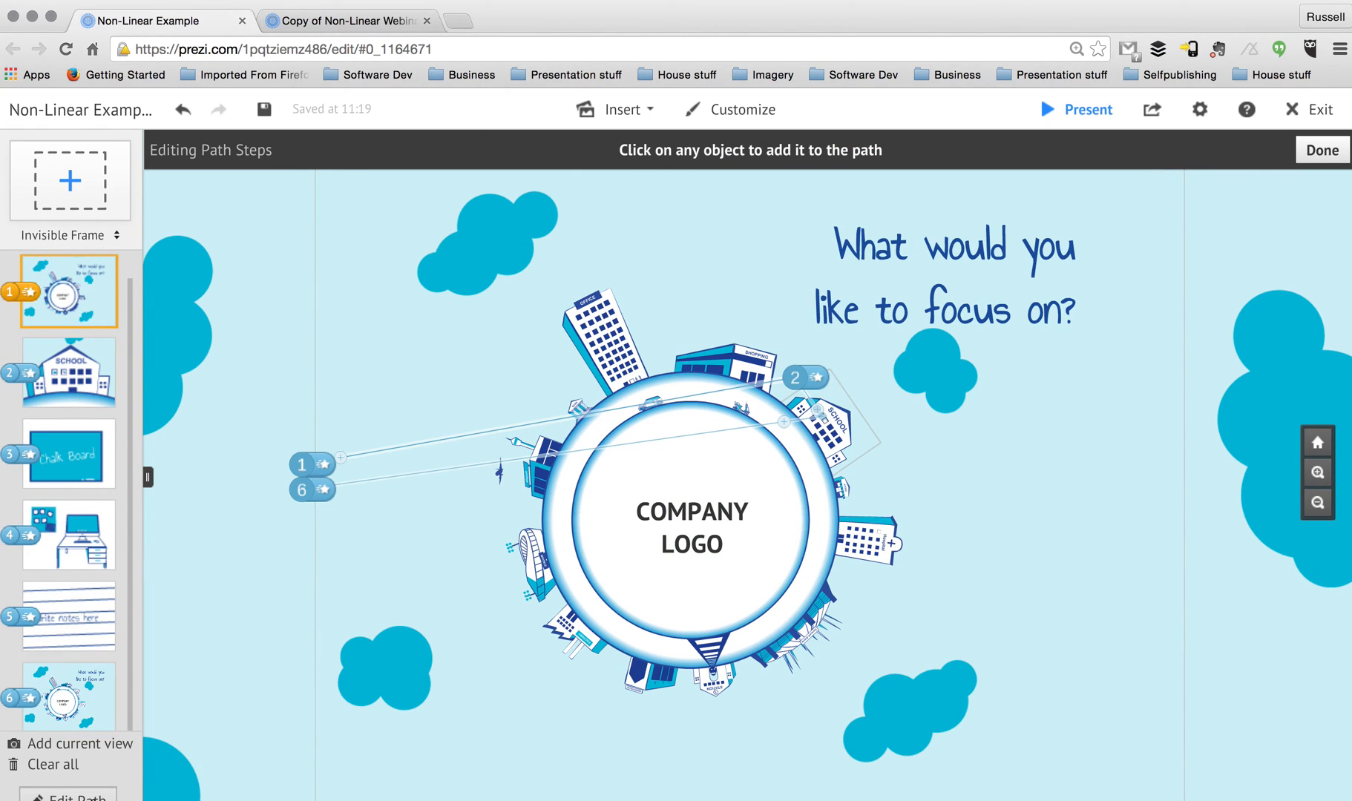
{"action": "left_click", "coordinate": [1320, 149]}
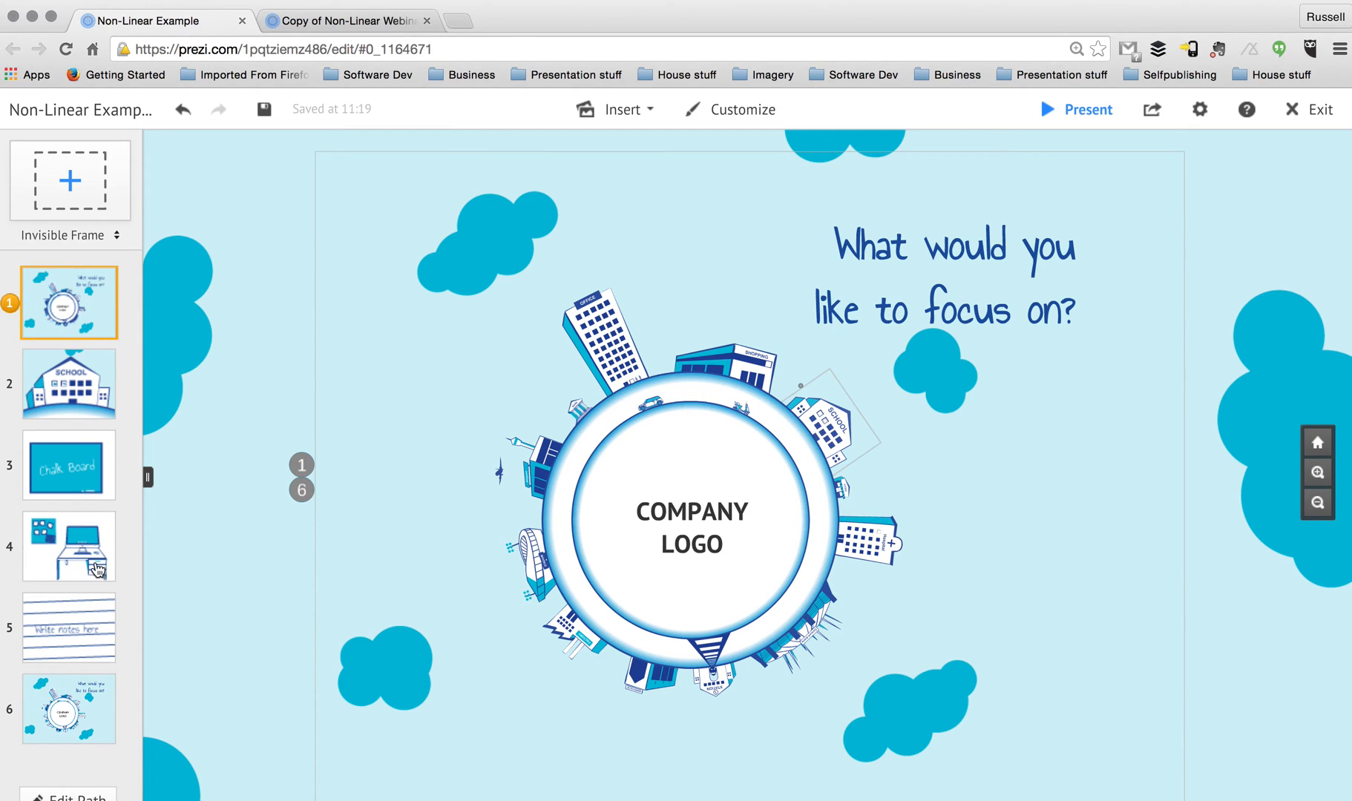
{"action": "mouse_move", "coordinate": [93, 303]}
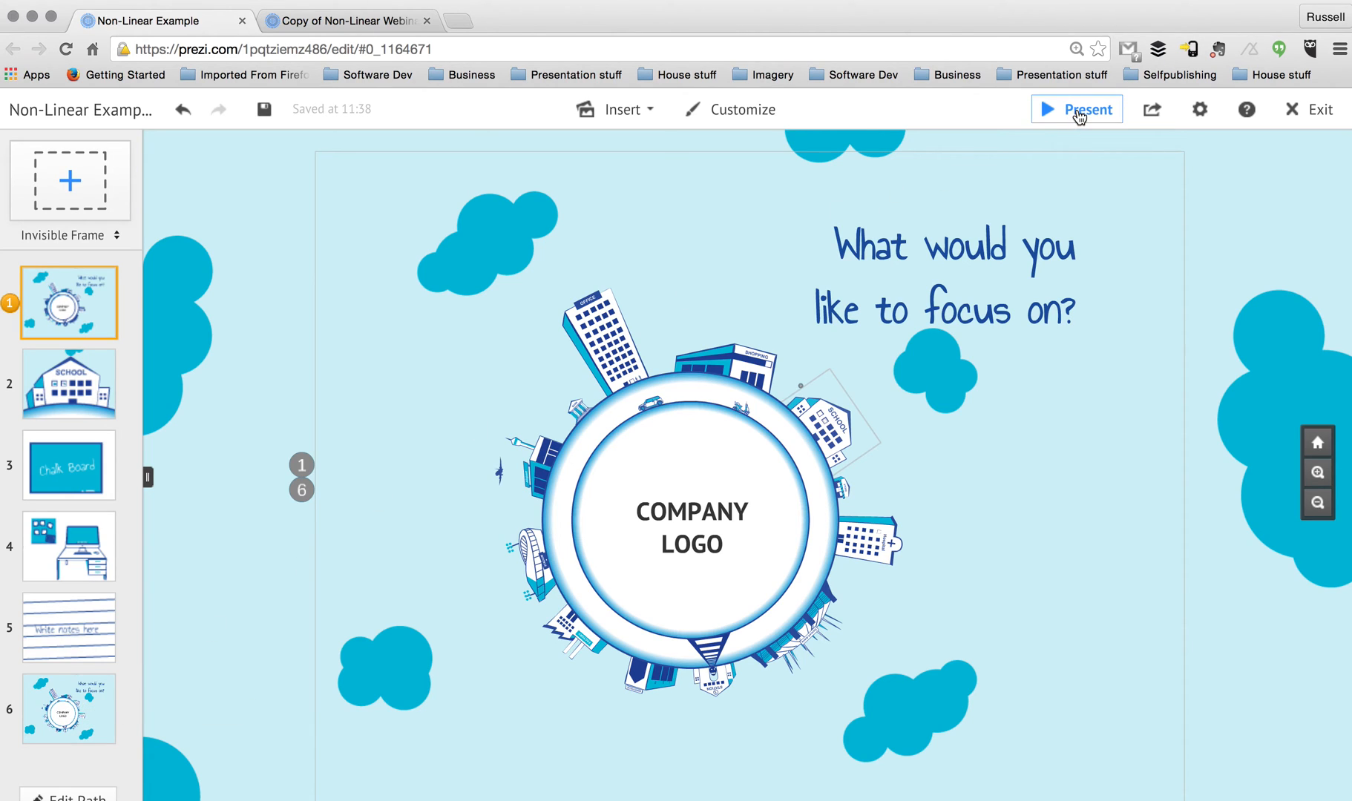
{"action": "left_click", "coordinate": [1075, 109]}
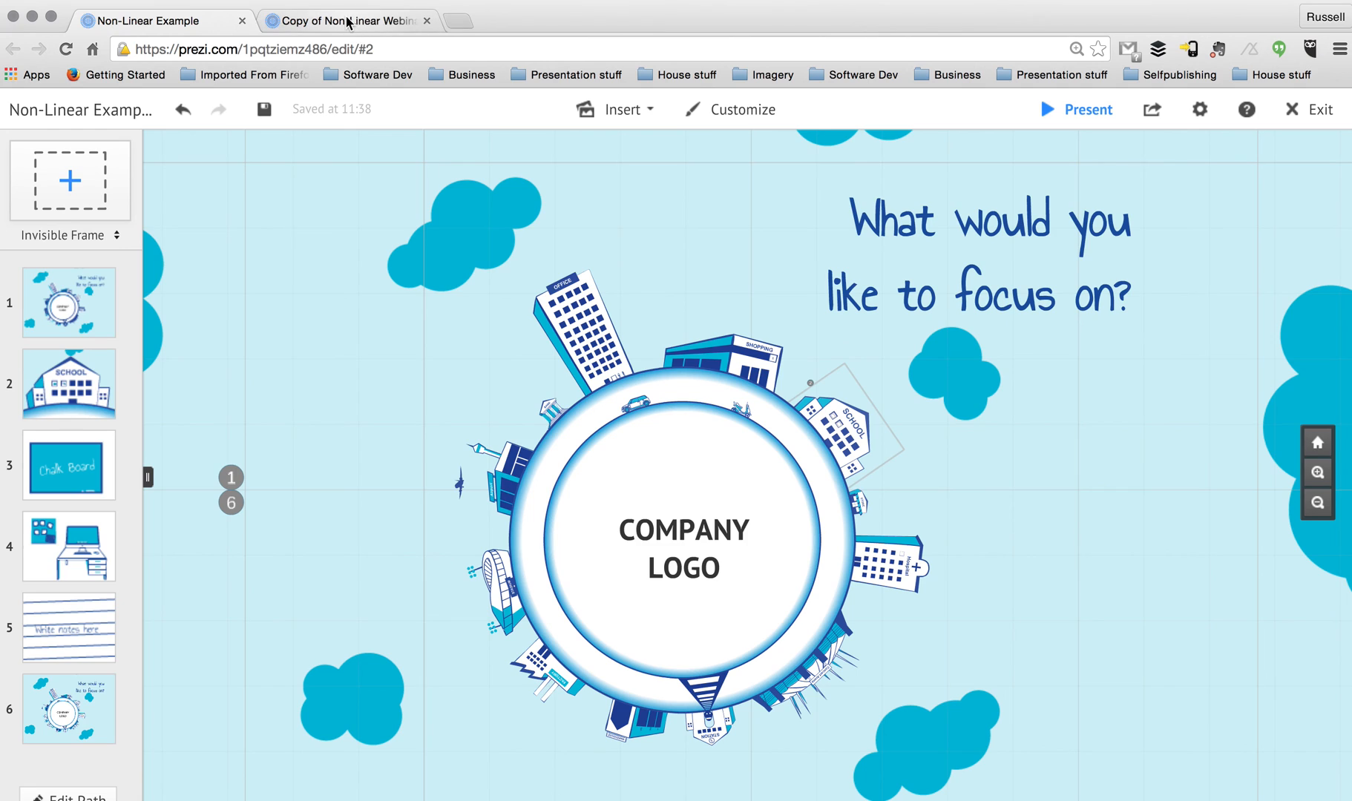
Step: Present the Copy of Non-Linear Webinar from the 'Let's look at a real example' slide
{"action": "left_click", "coordinate": [350, 20]}
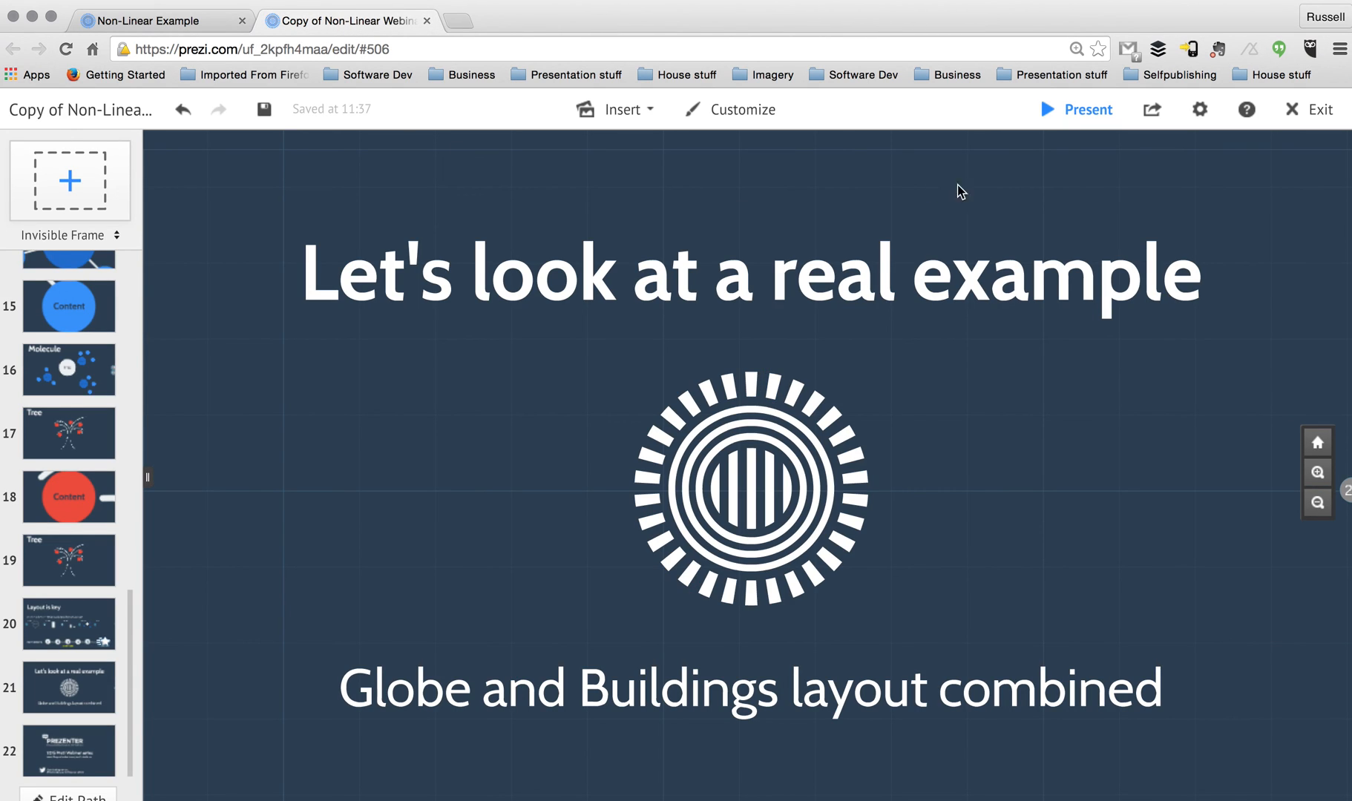
{"action": "left_click", "coordinate": [1081, 110]}
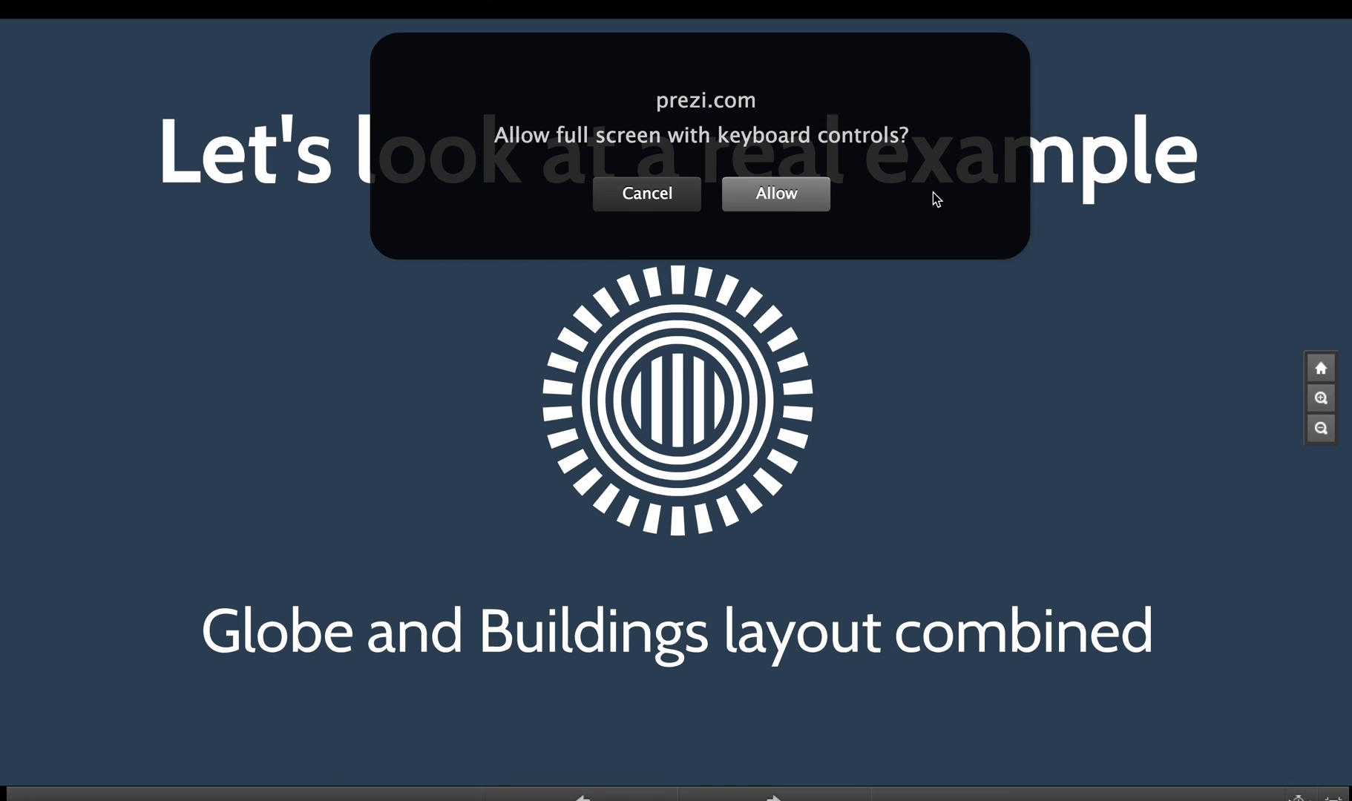